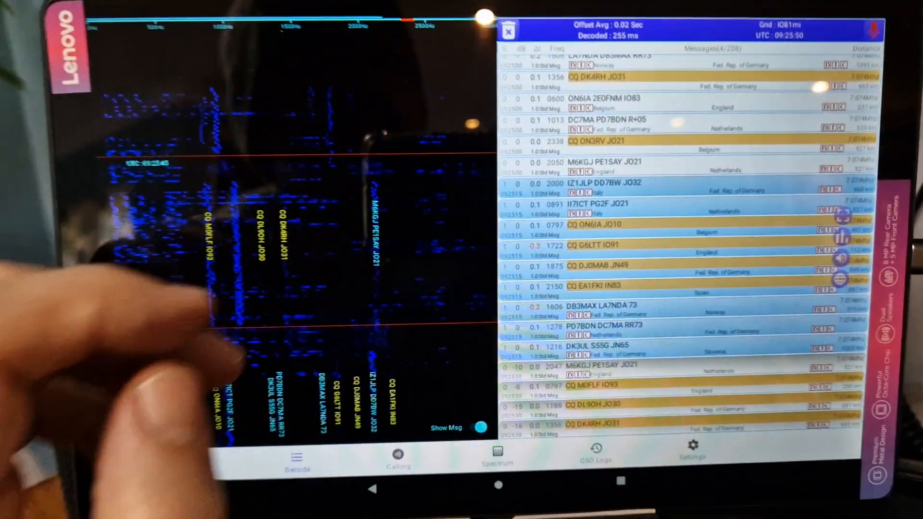
Tap the waterfall at 263 Hz to set the audio frequency on the 40m band.
left_click(156, 236)
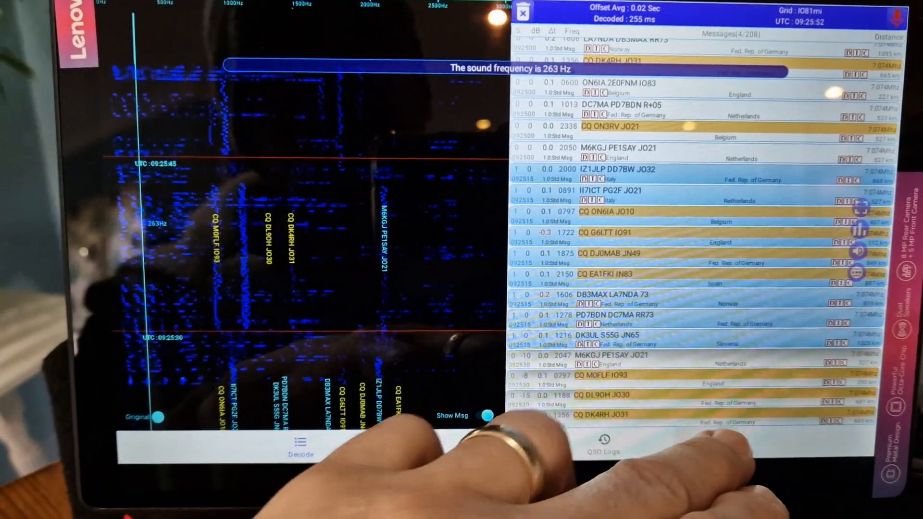
left_click(681, 448)
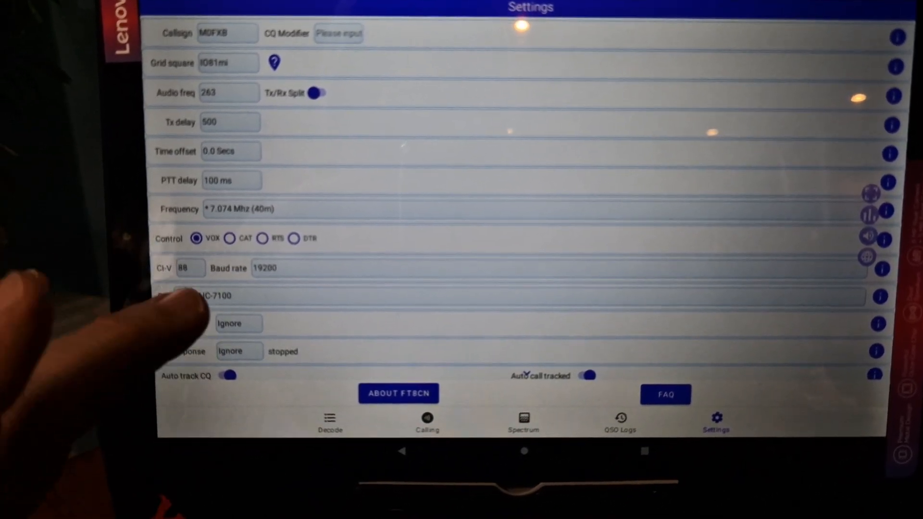
Tap the IC-7100 rig model field in Settings to show the ICOM model list.
left_click(218, 296)
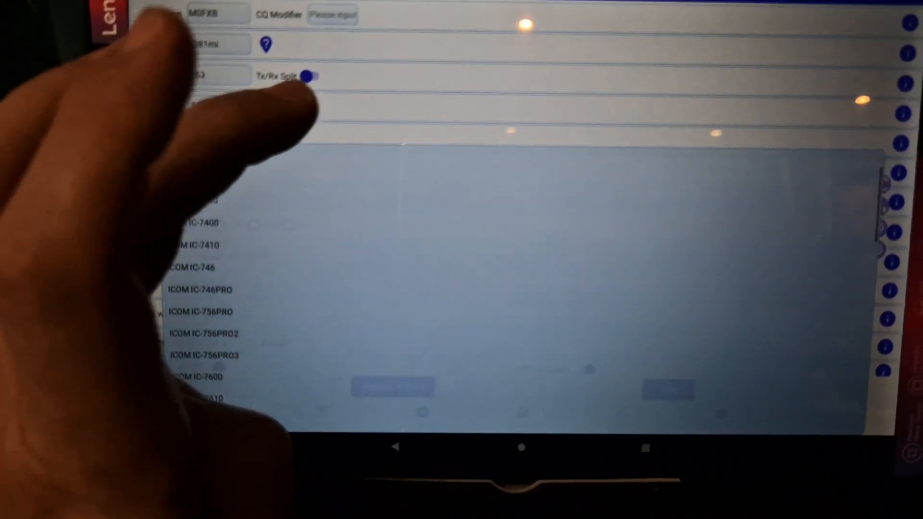